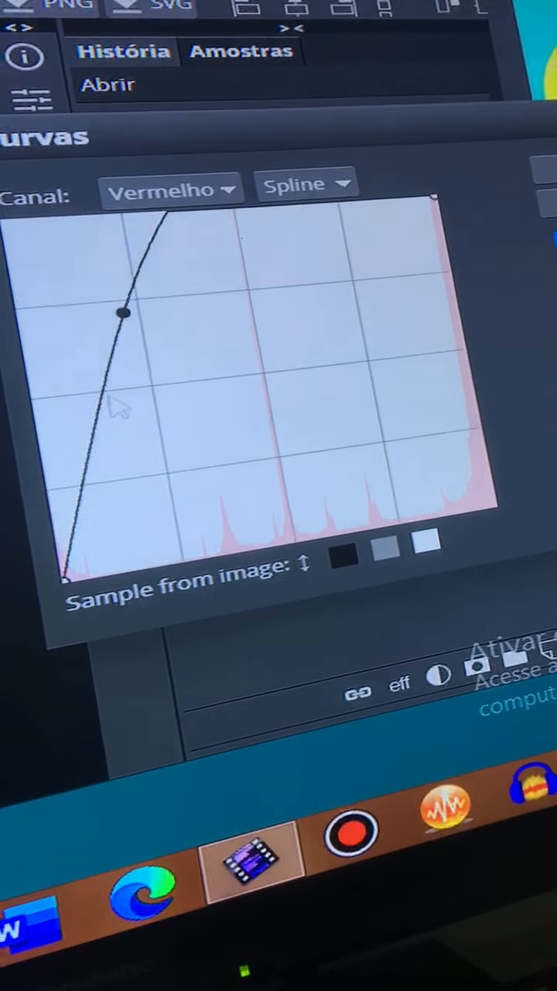
Step: Bend the red channel curve into a steep wave and select the green channel
left_click_drag(124, 313, 66, 410)
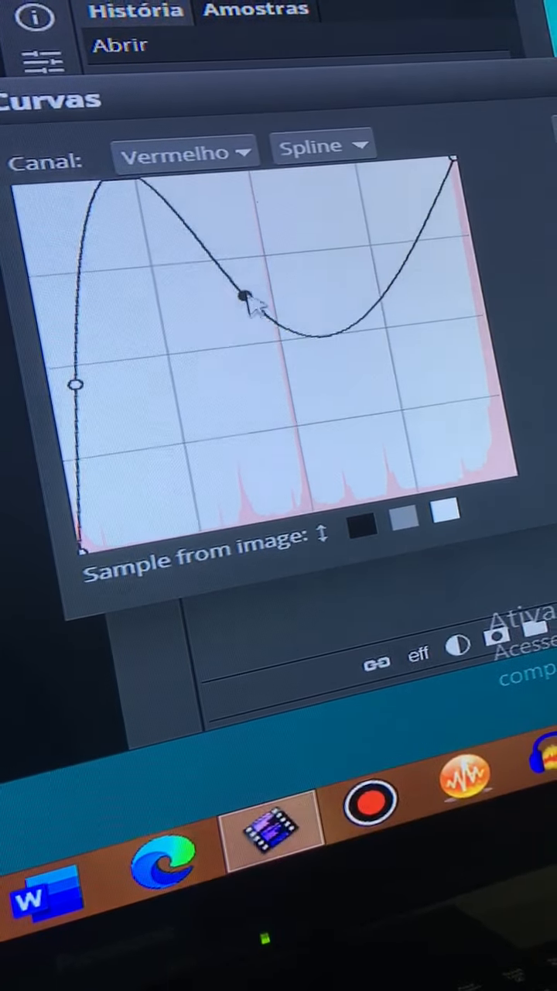
left_click_drag(244, 298, 318, 317)
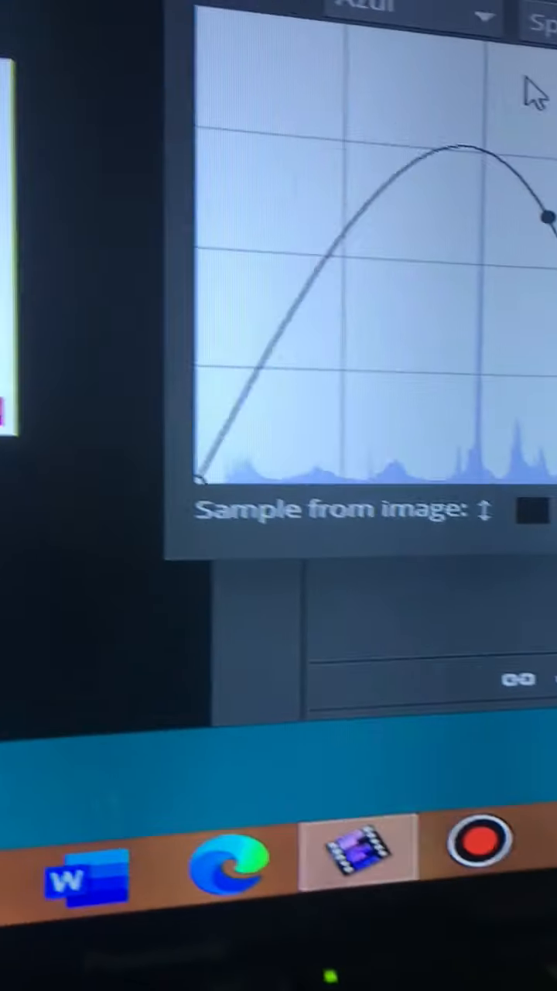
left_click(402, 12)
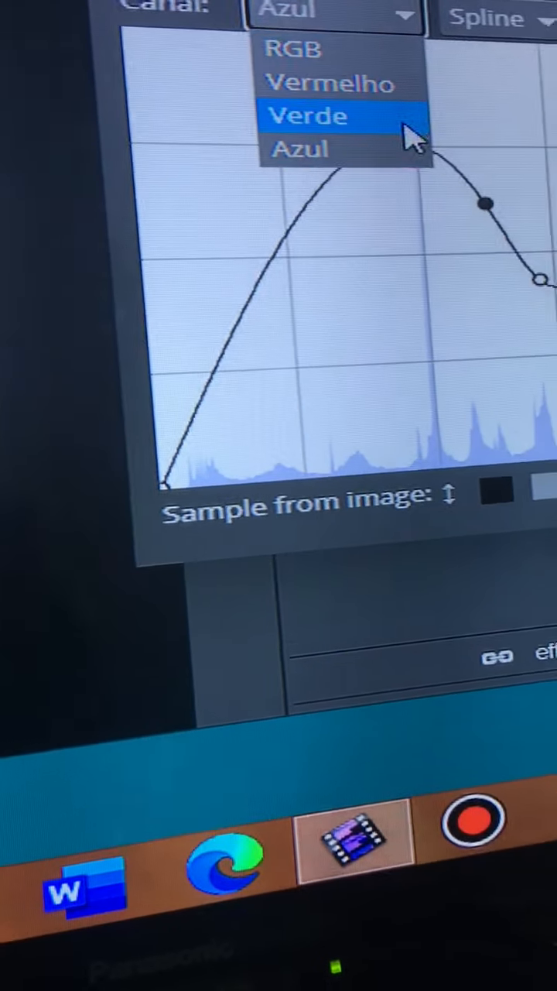
left_click(306, 116)
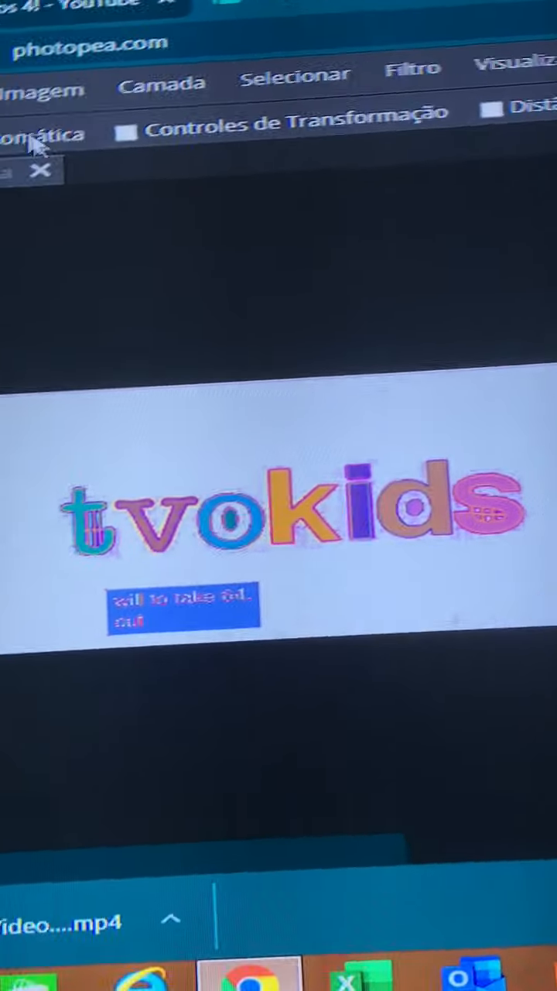
Step: Posterize the logo down to 2 levels
left_click(40, 88)
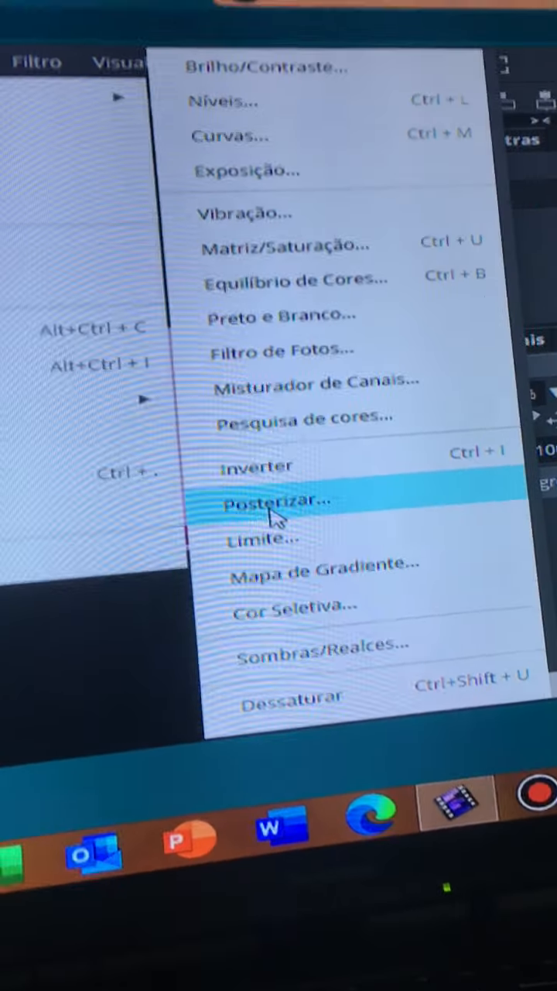
left_click(279, 501)
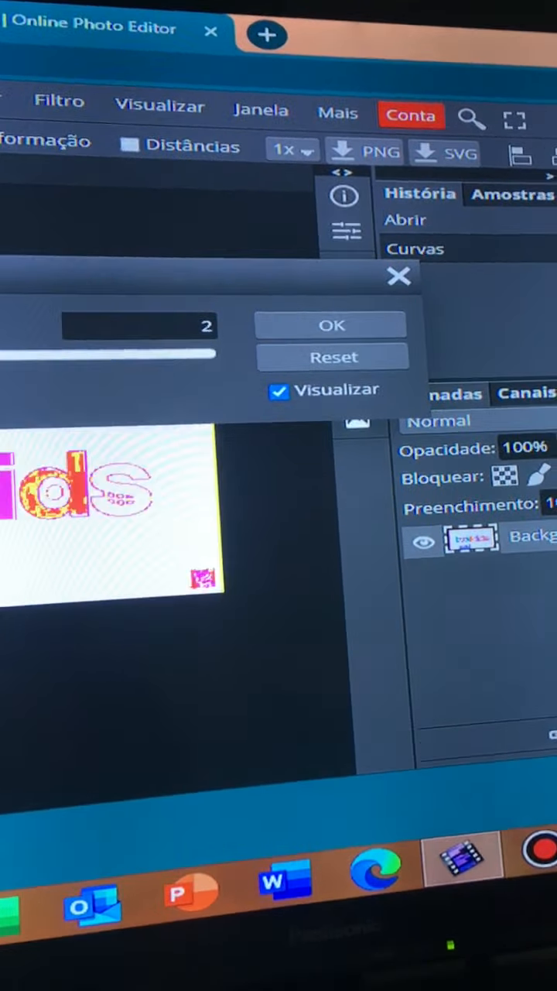
left_click(331, 324)
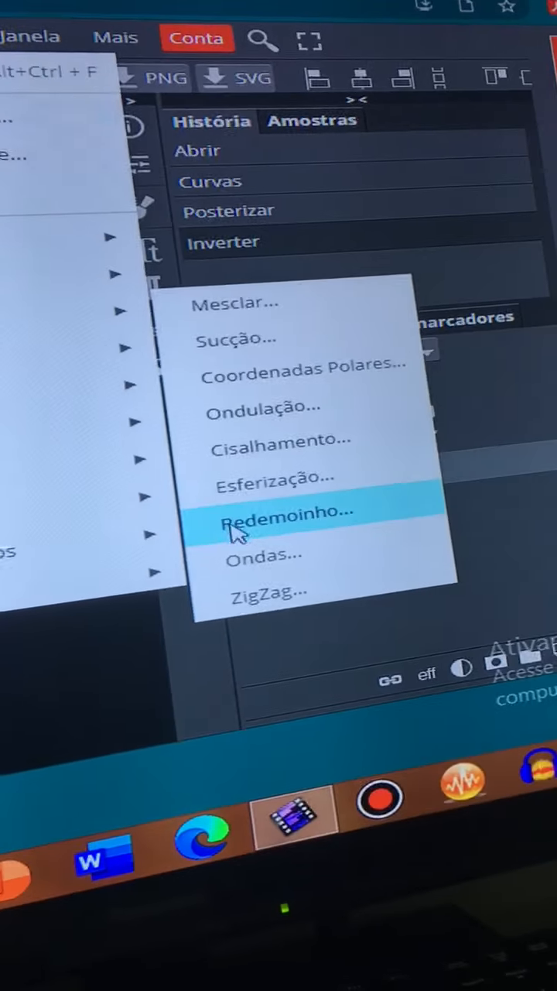
Step: Twirl the logo with an angle of 200
left_click(290, 514)
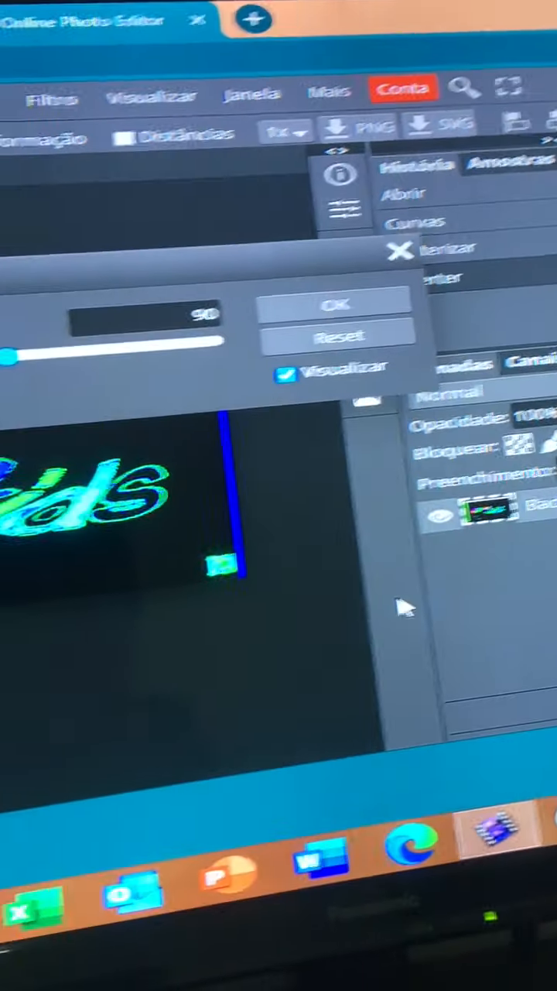
left_click_drag(12, 357, 43, 401)
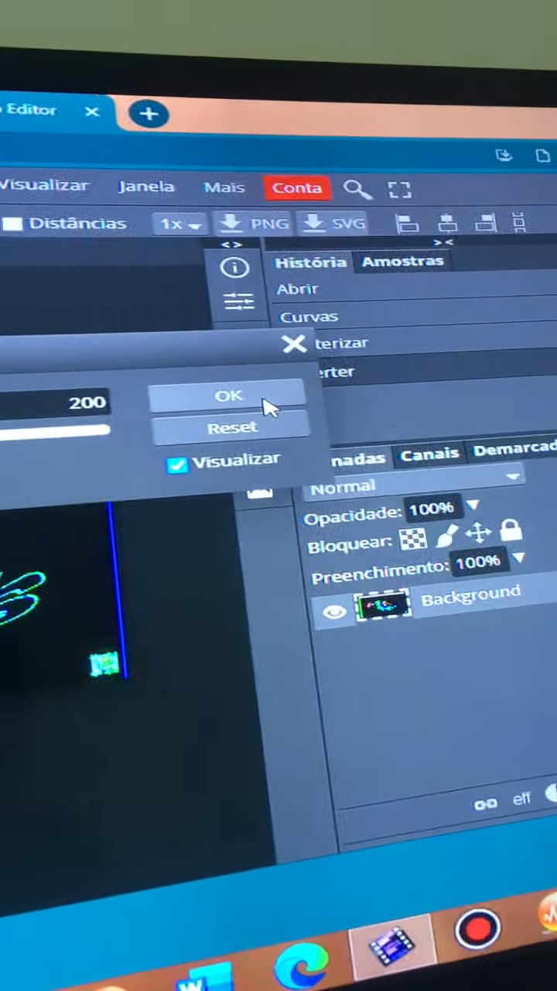
left_click(228, 395)
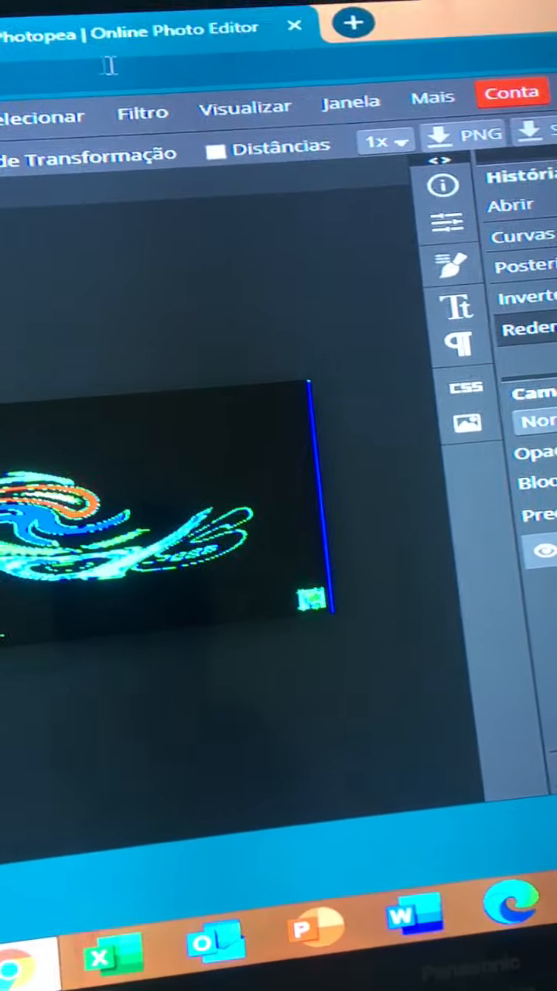
Step: Set up a Waves distortion with shorter wavelengths, maximum 76
left_click(144, 111)
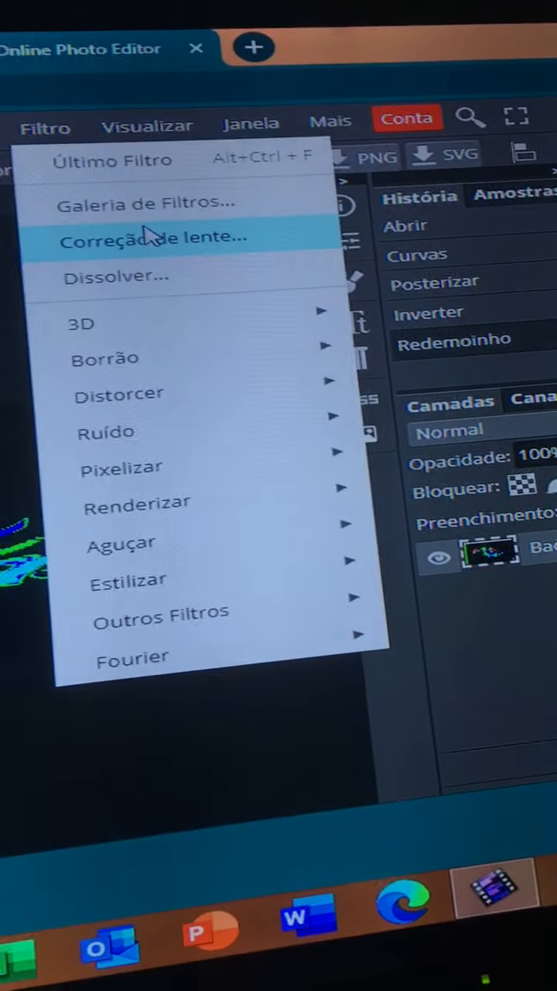
left_click(120, 394)
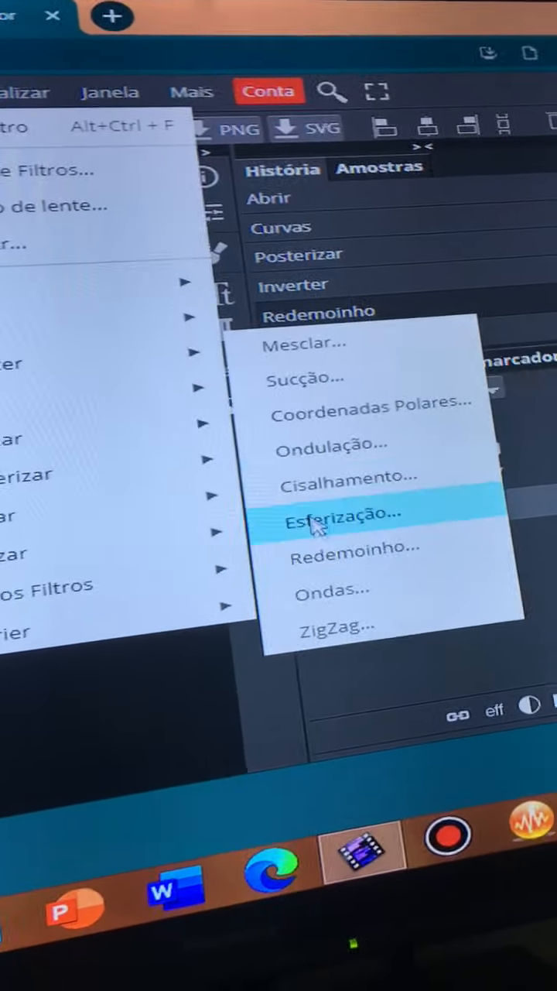
left_click(345, 516)
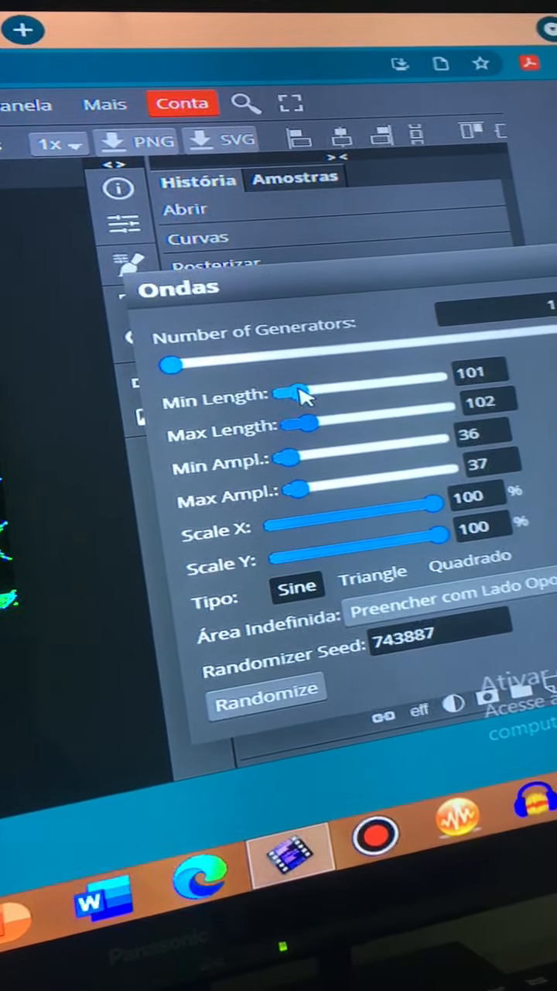
left_click_drag(178, 363, 132, 356)
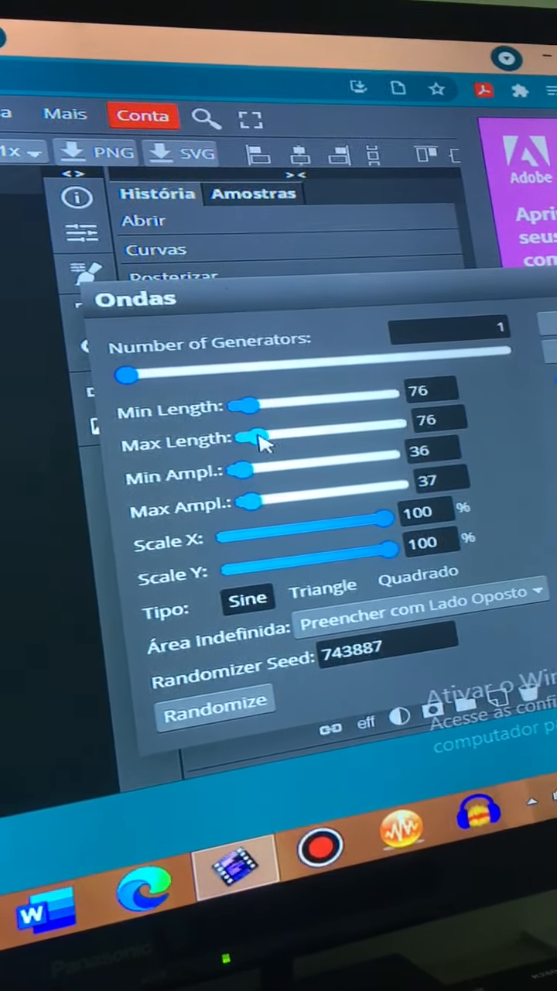
left_click_drag(248, 420, 275, 430)
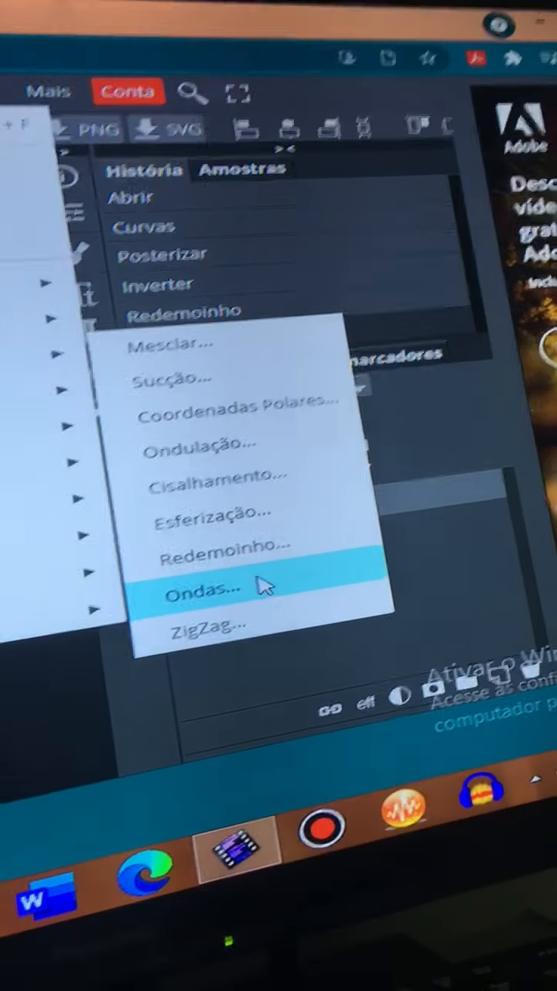
Step: Apply Waves with 1% horizontal scale, wavelengths 1 to 270, then twirl at -200
left_click(201, 588)
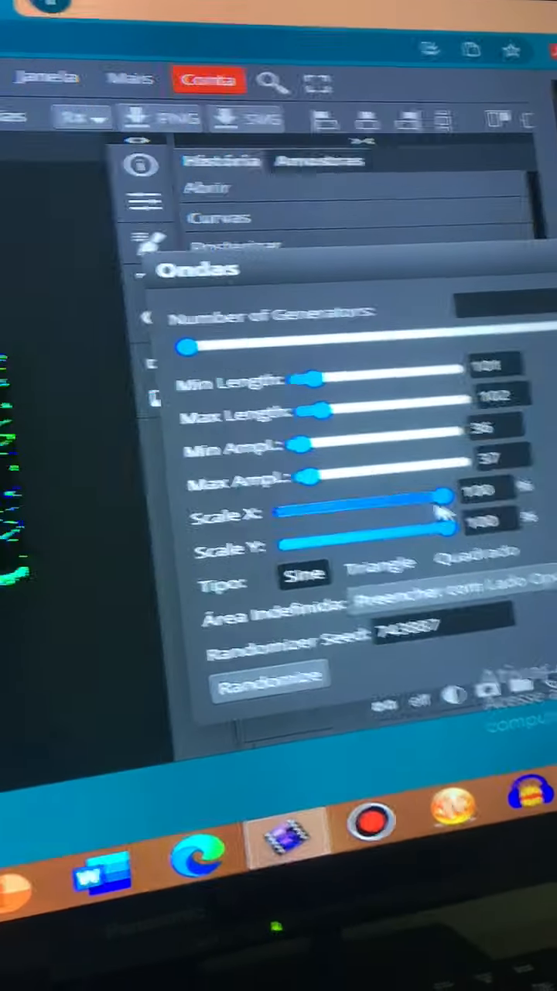
left_click_drag(449, 515, 376, 491)
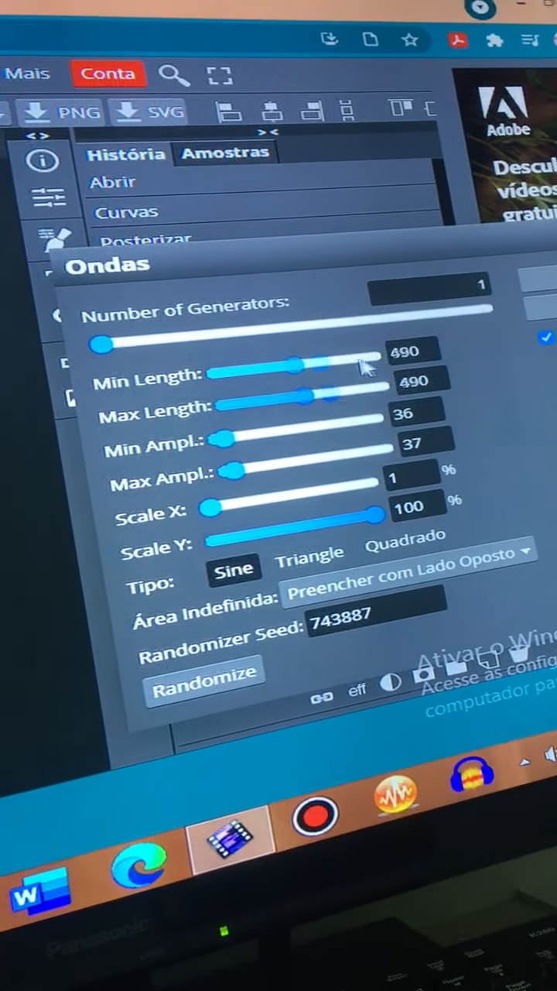
left_click_drag(310, 366, 348, 380)
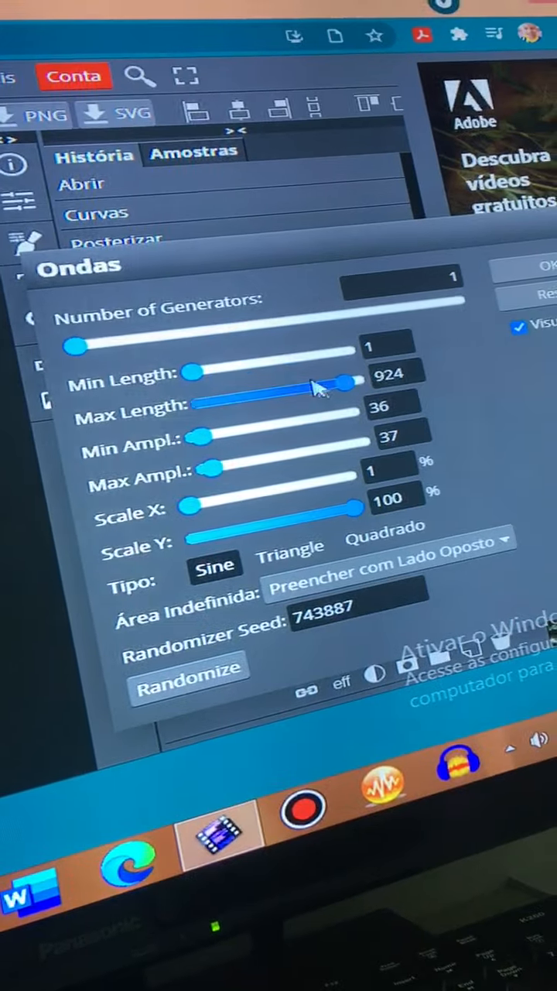
left_click_drag(344, 377, 352, 394)
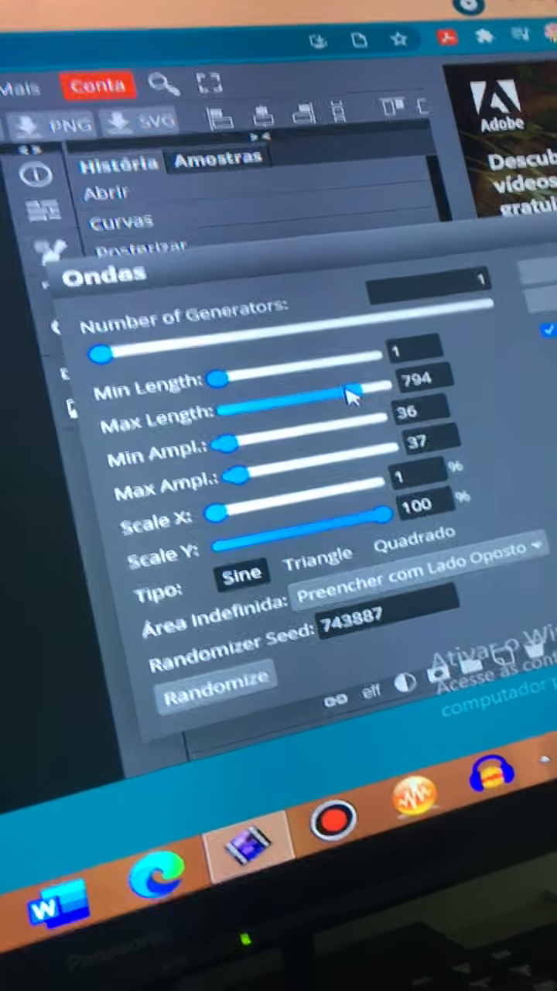
left_click_drag(348, 391, 194, 401)
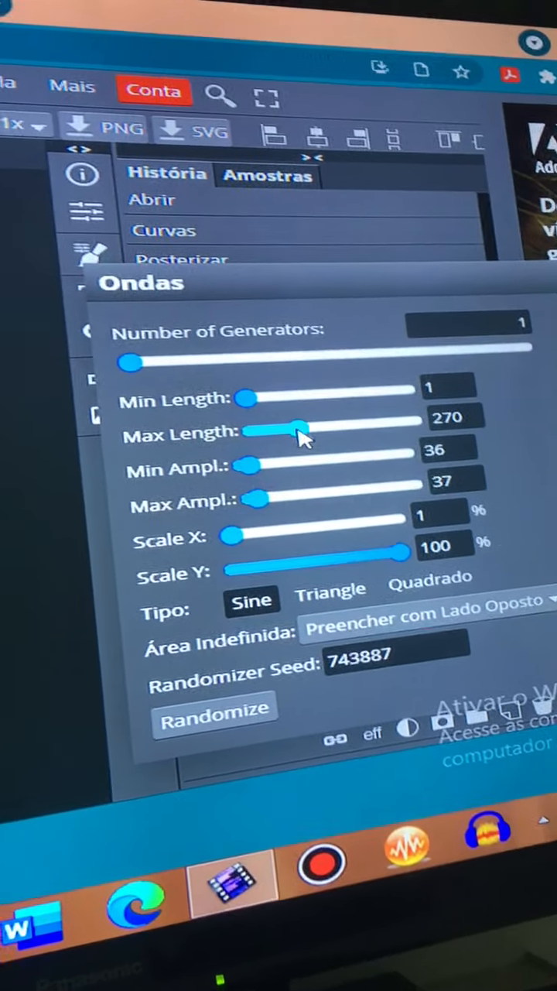
left_click_drag(298, 430, 278, 436)
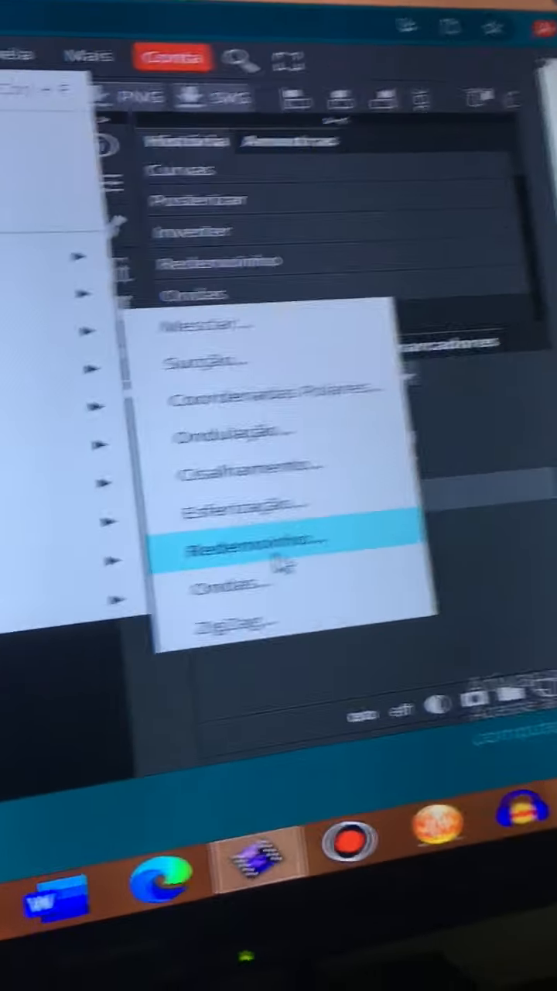
left_click(255, 542)
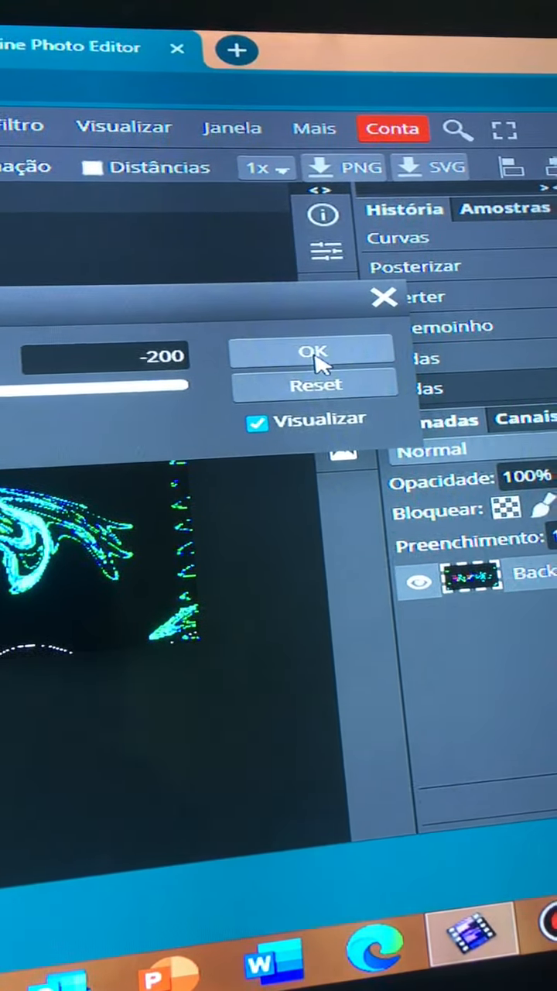
left_click(313, 351)
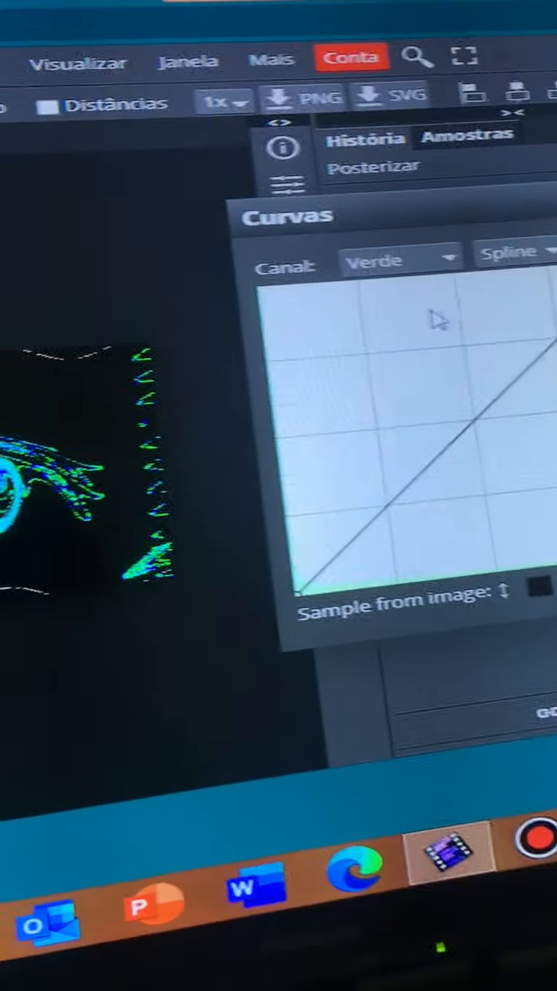
Step: Reverse the RGB and red channel curves
left_click(391, 259)
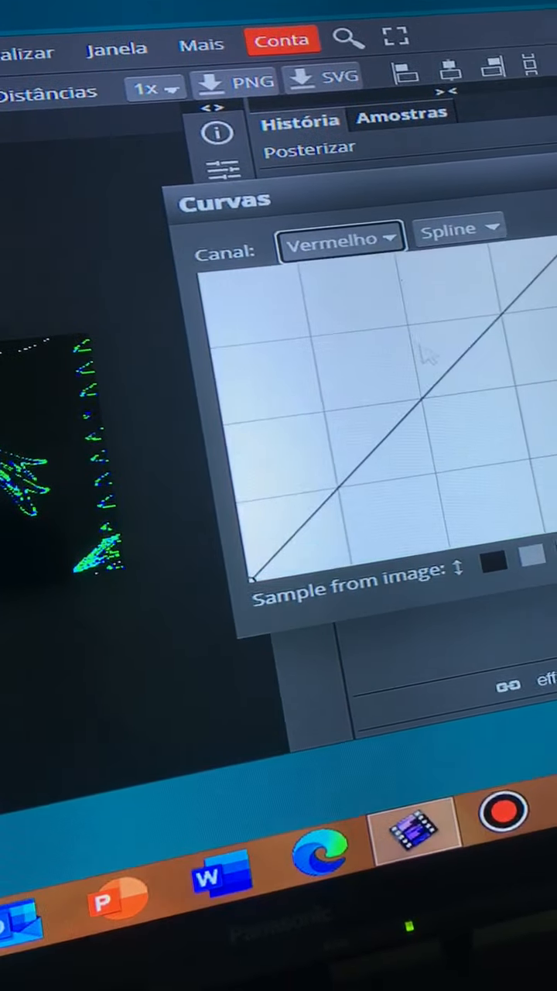
left_click(337, 237)
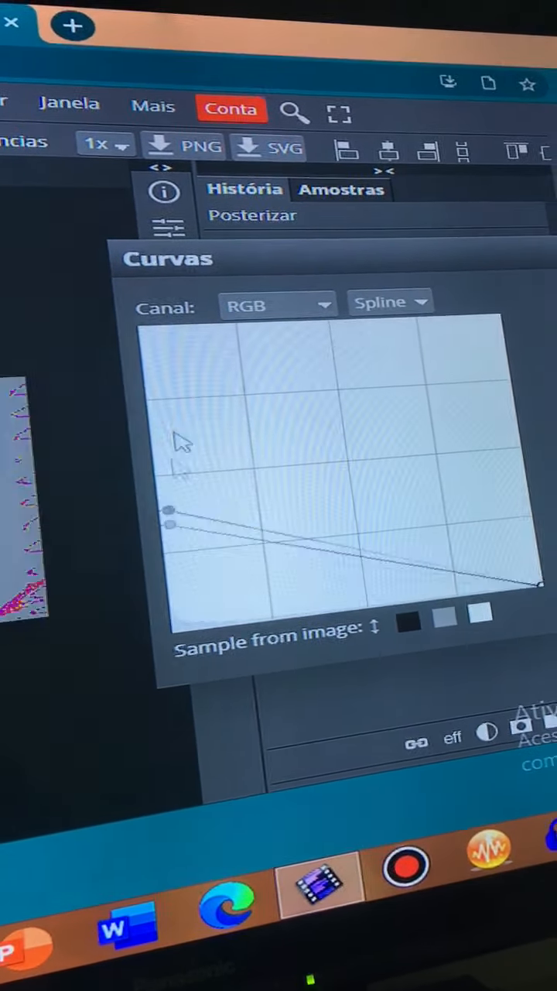
left_click(278, 302)
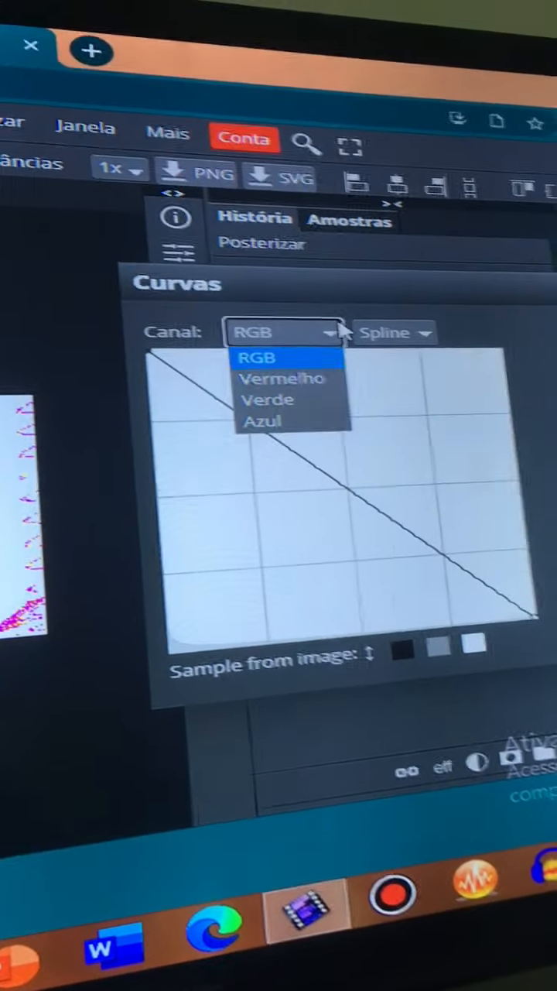
left_click(285, 378)
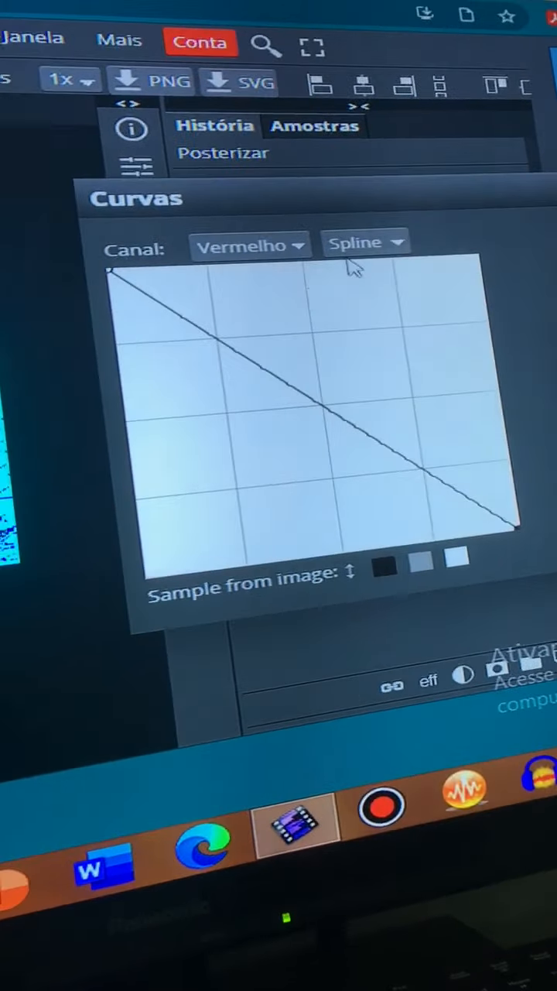
Step: Reverse the green and blue channel curves and apply the Curves adjustment
left_click(244, 242)
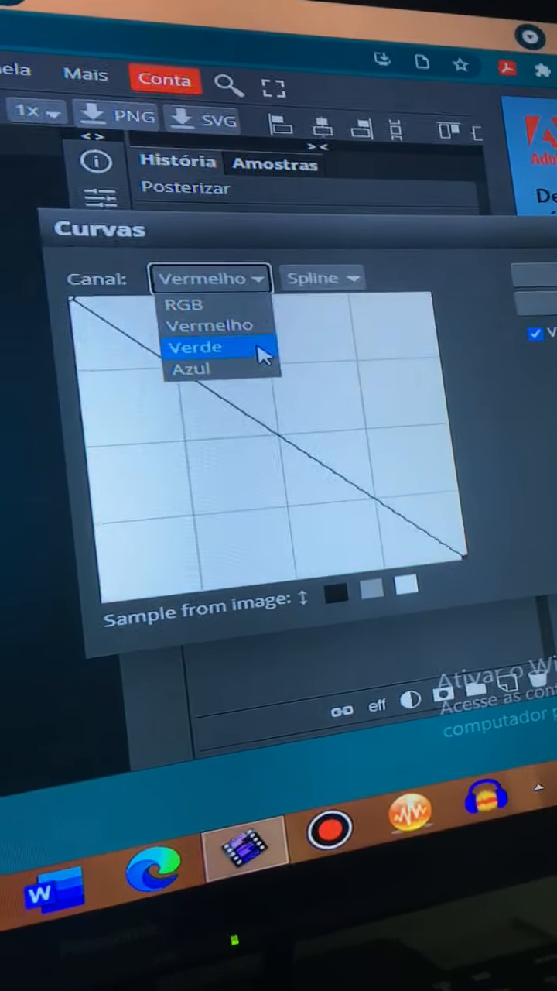
left_click(195, 347)
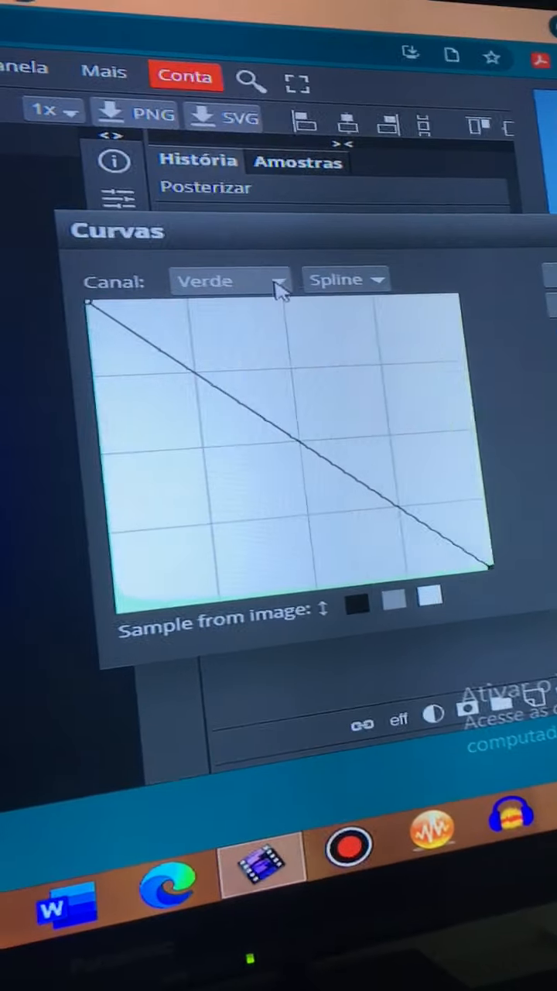
left_click(232, 281)
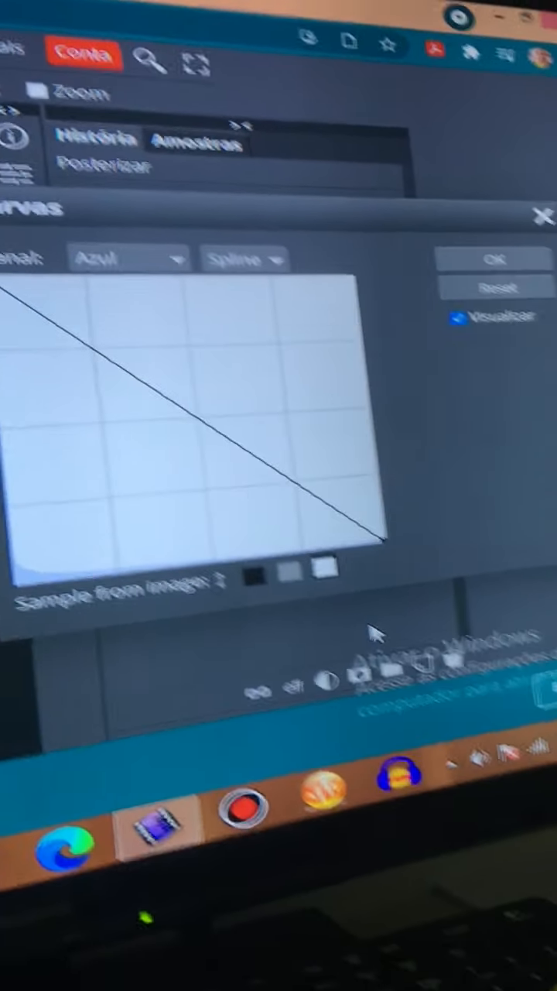
left_click(495, 258)
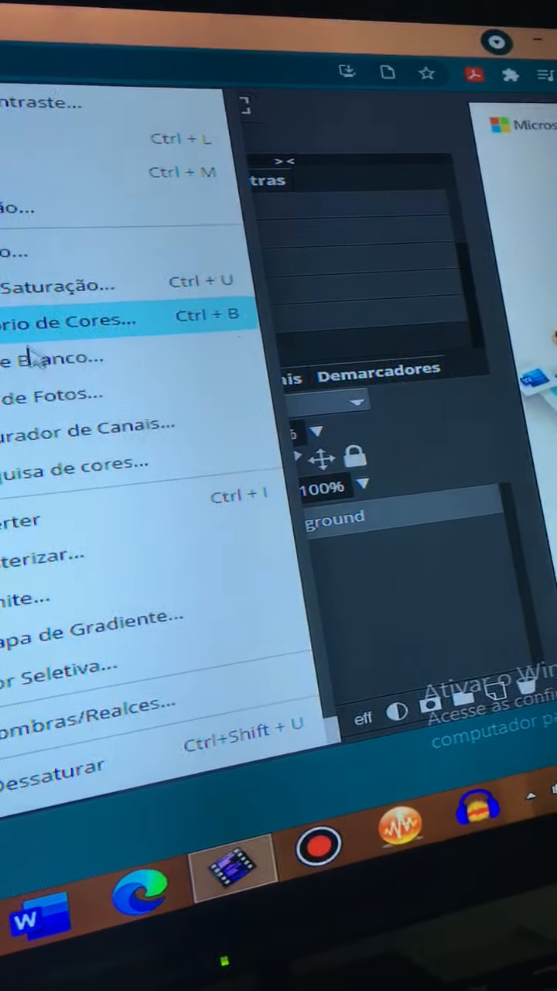
Step: Open Curves from the Image > Adjustments menu
left_click(77, 319)
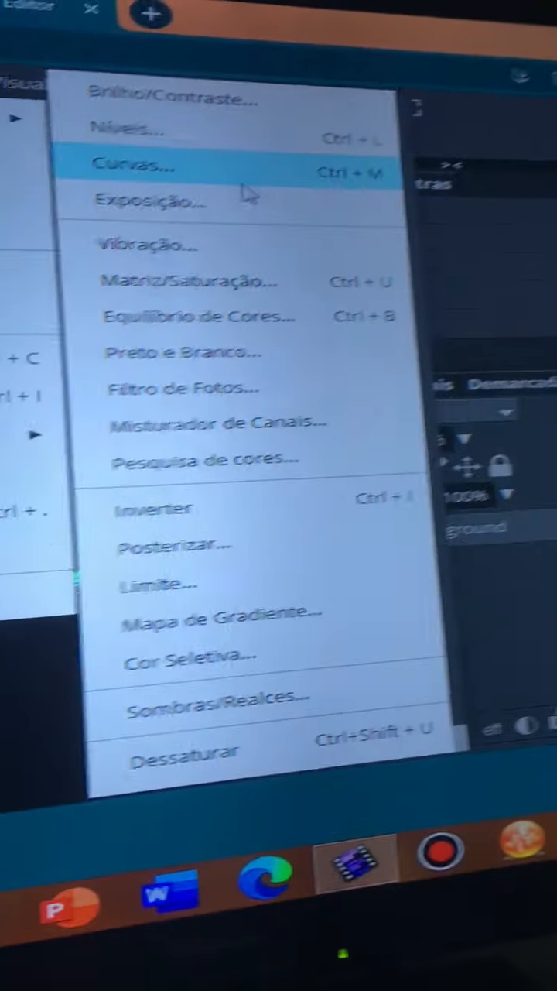
mouse_move(352, 206)
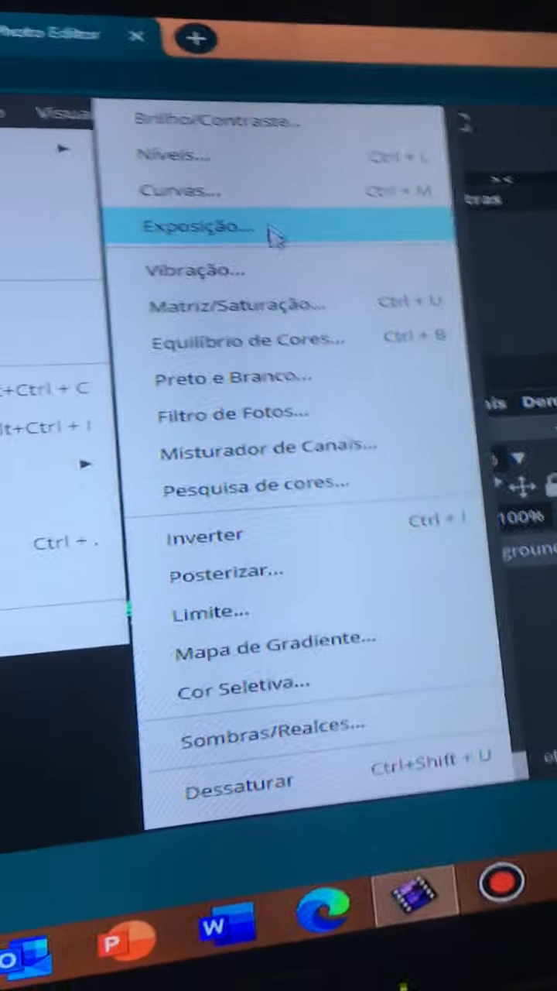
left_click(184, 190)
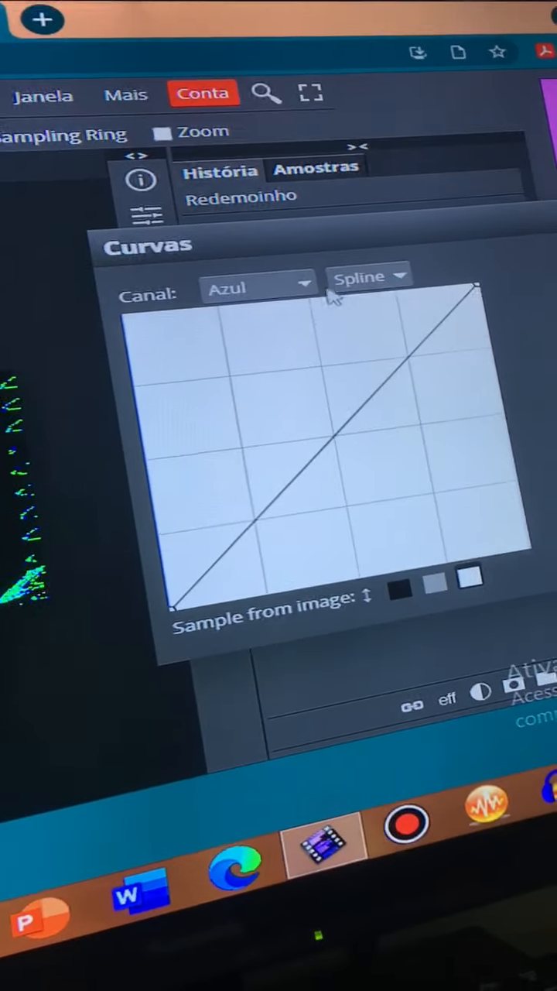
Step: Check the RGB and red curves, then bend the green curve into a sharp arc
left_click(259, 287)
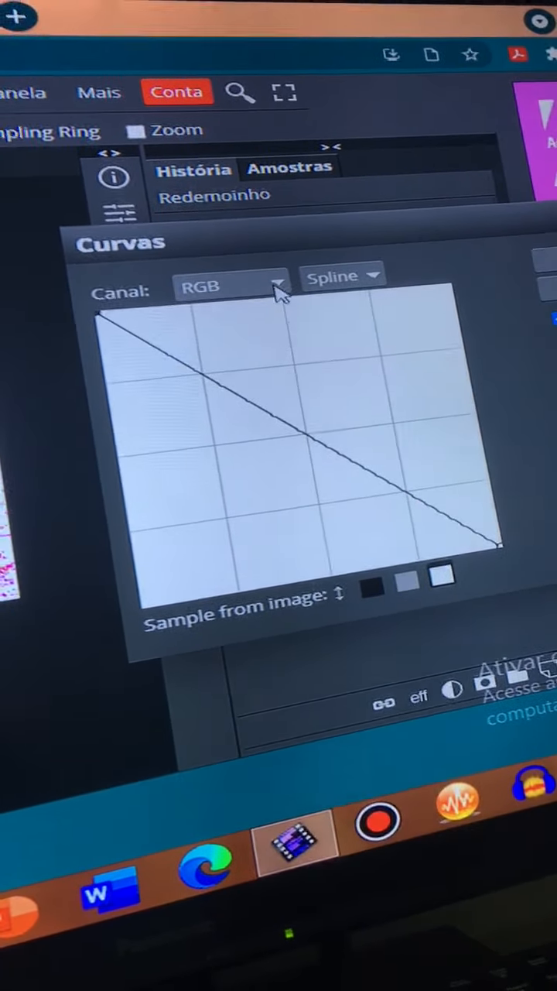
left_click(232, 287)
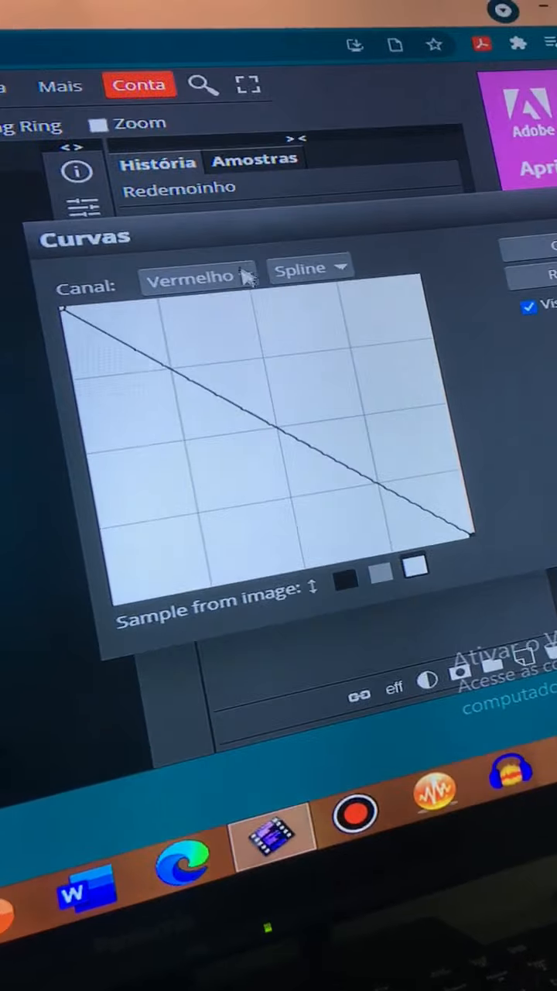
left_click(195, 277)
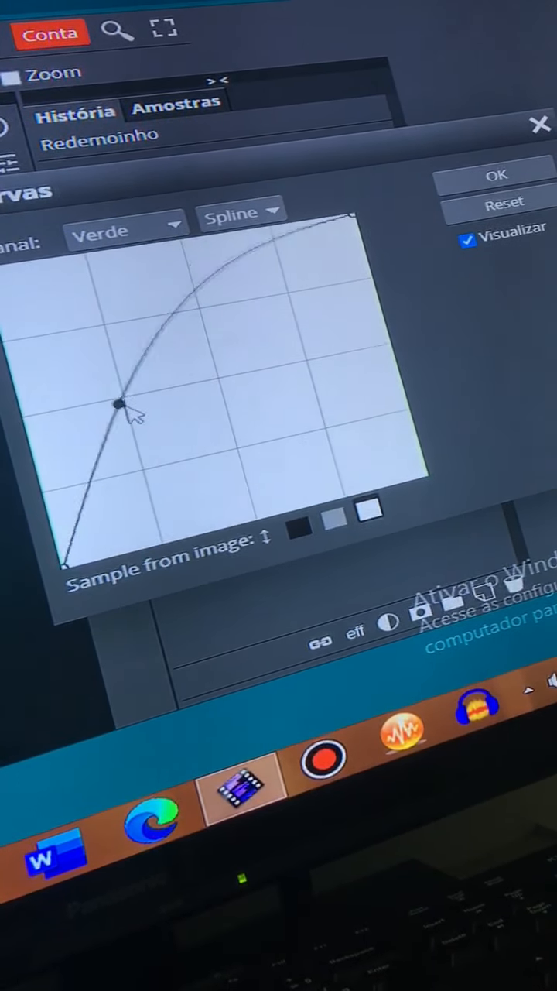
left_click_drag(120, 426, 290, 453)
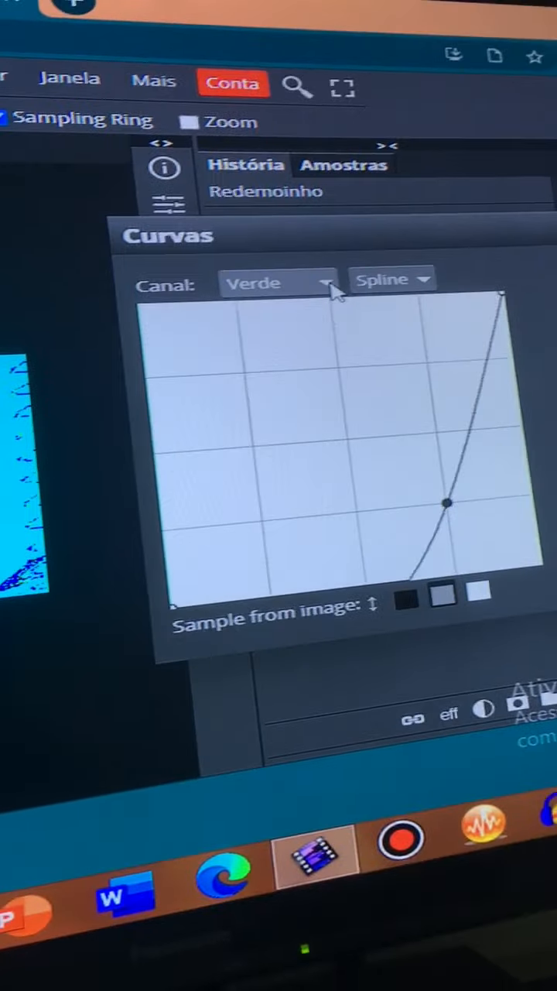
Step: Bow the blue channel curve steeply upward
left_click(278, 281)
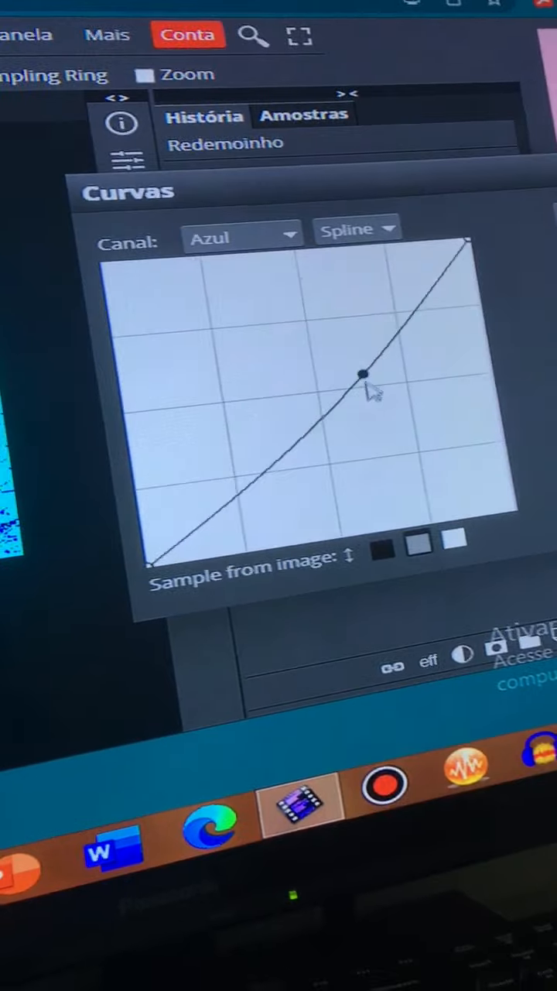
left_click_drag(360, 371, 205, 406)
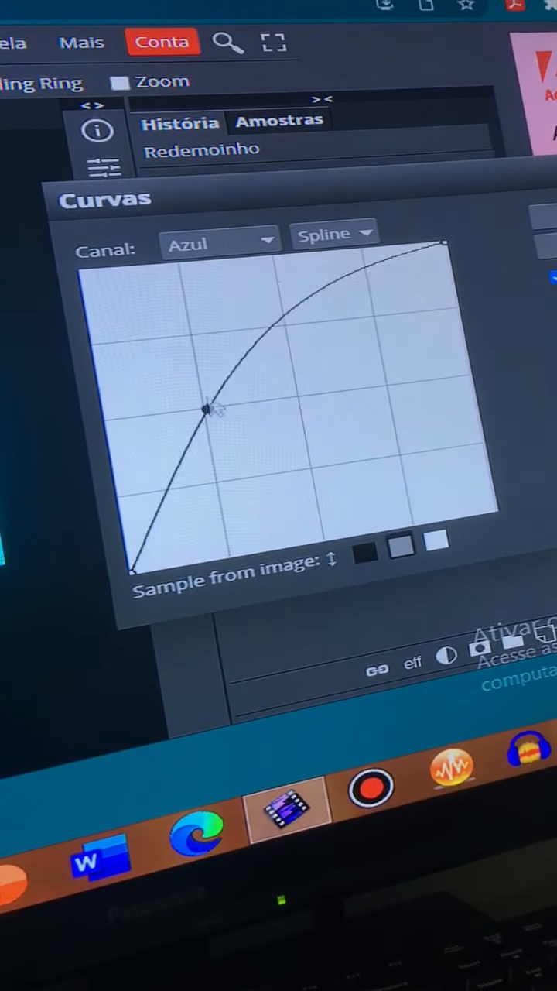
left_click_drag(205, 406, 217, 352)
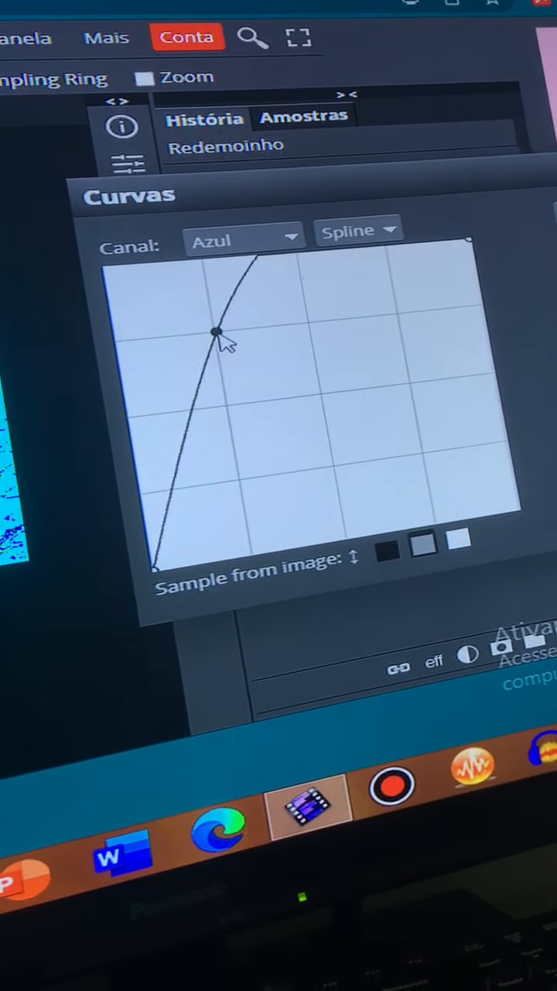